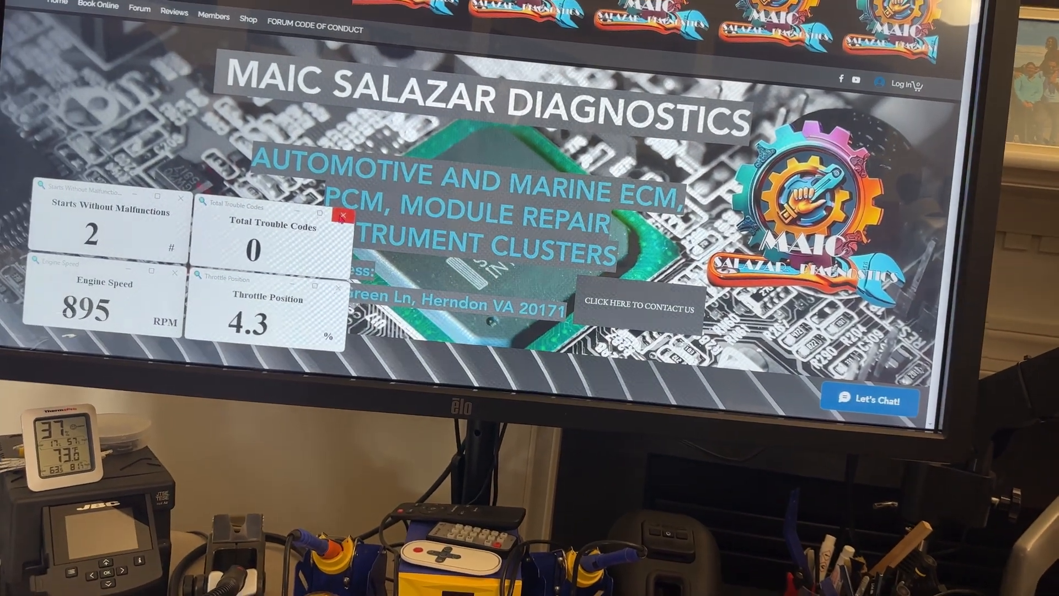
# Close the floating engine gauge windows so the home page banner and shipping address show fully.
pyautogui.click(345, 214)
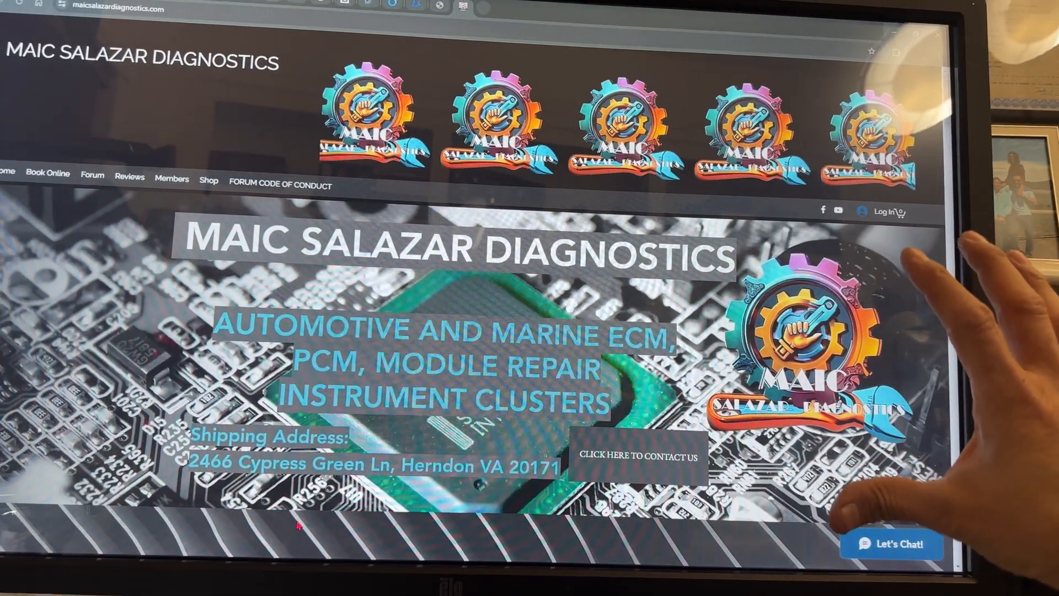
pyautogui.scroll(-3)
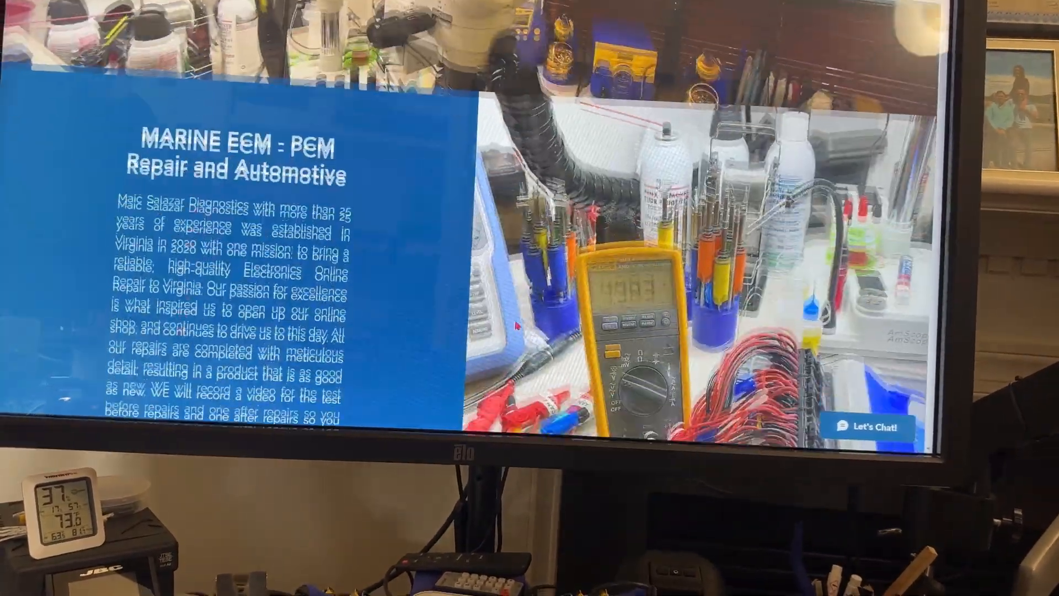
pyautogui.scroll(-3)
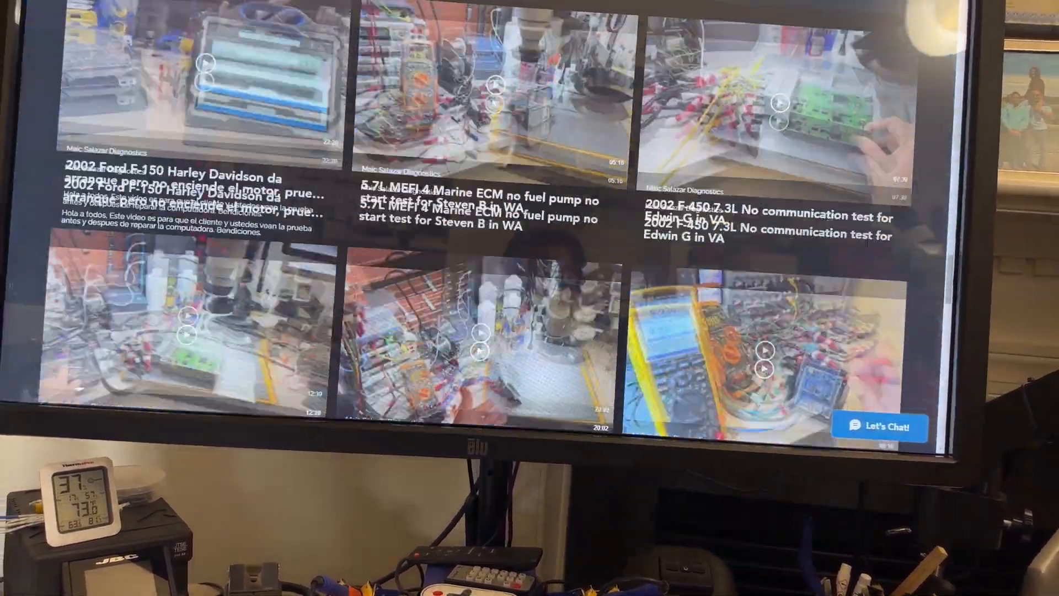
pyautogui.scroll(-3)
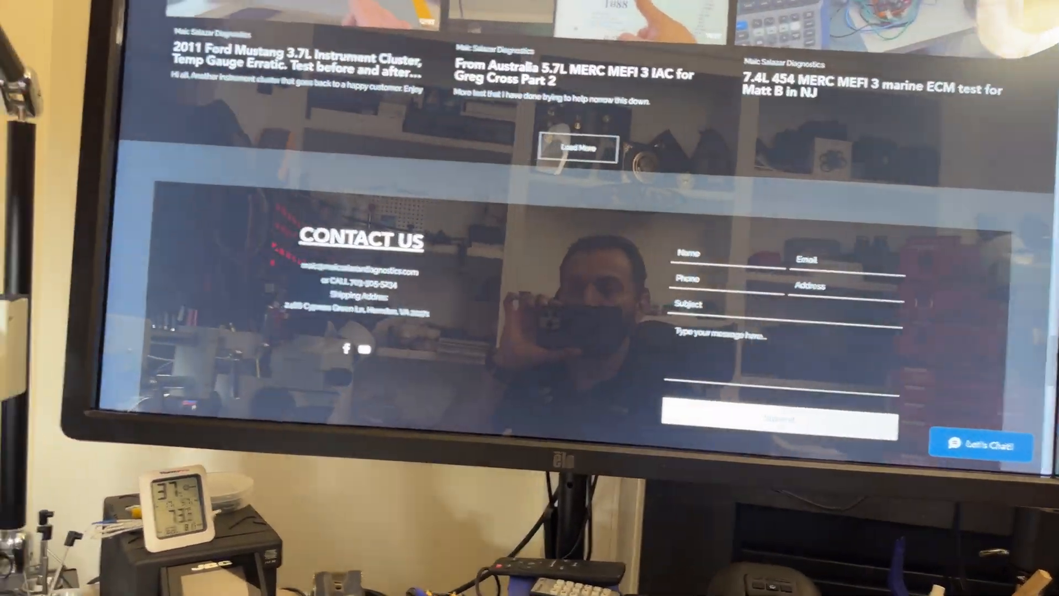
pyautogui.scroll(-3)
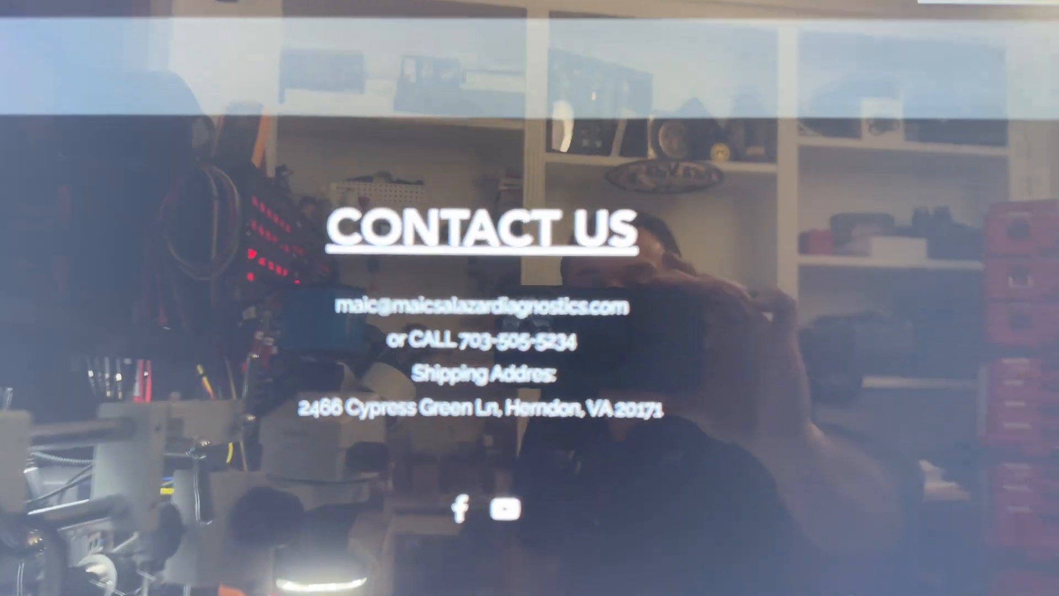